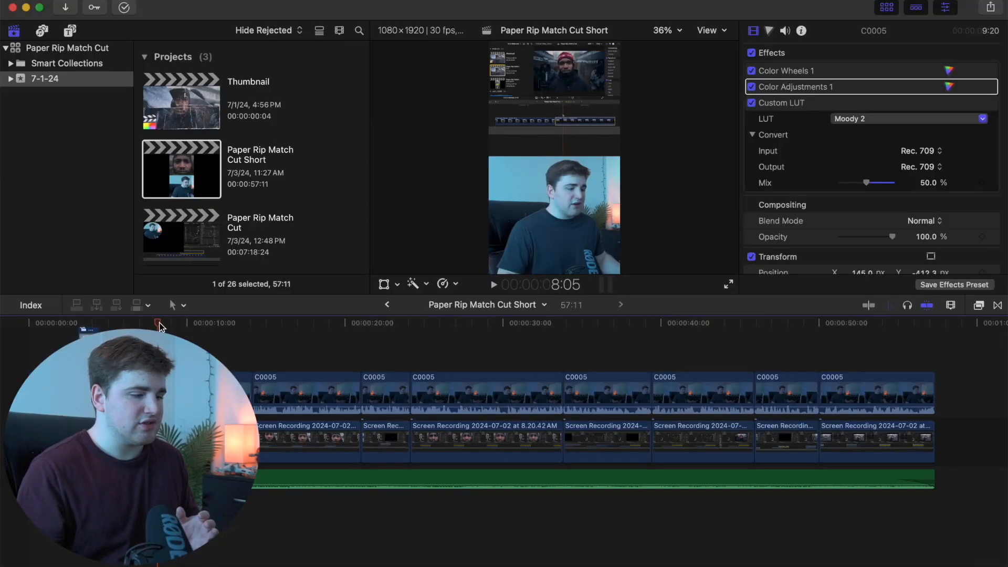
Bring up the Export File dialog (Cmd+E) for Paper Rip Match Cut Short, showing its 1080 x 1920 info
{"action": "left_click", "coordinate": [331, 324]}
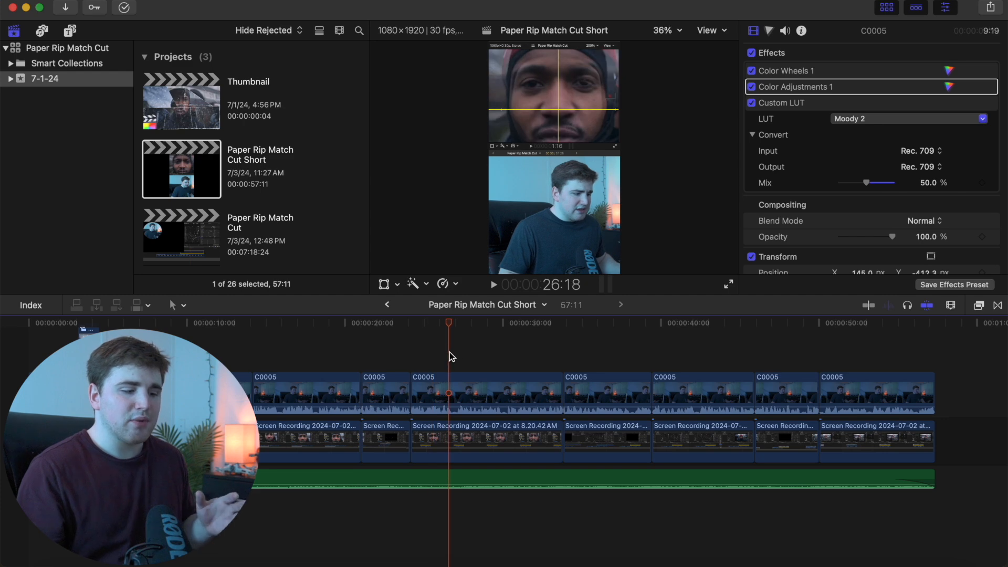
{"action": "mouse_move", "coordinate": [455, 355]}
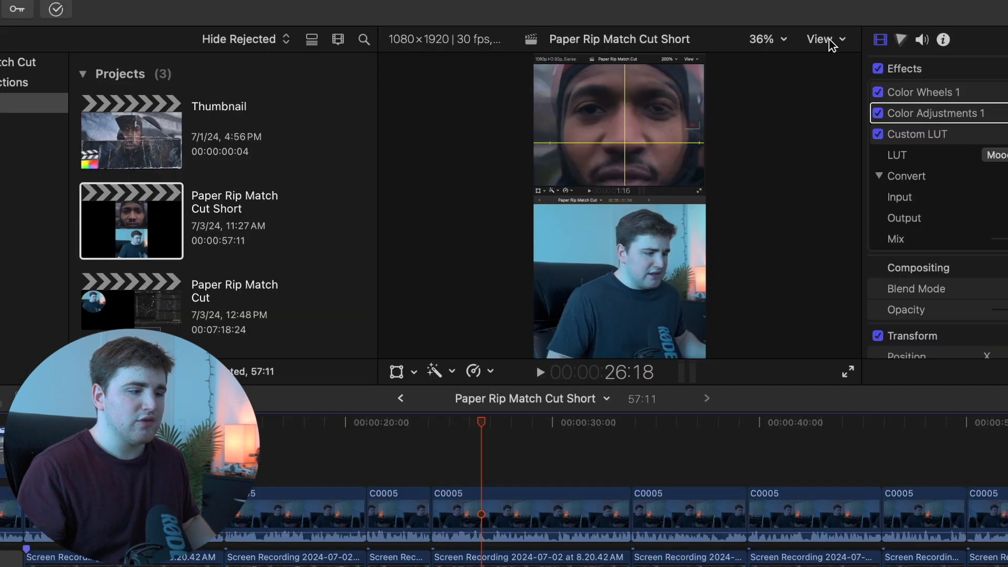
{"action": "left_click", "coordinate": [819, 39]}
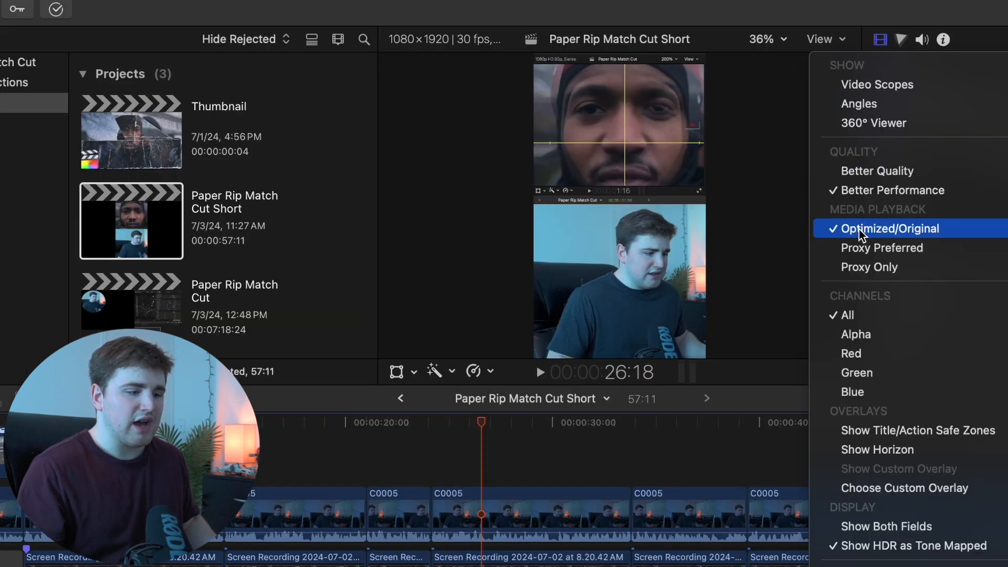
{"action": "mouse_move", "coordinate": [900, 232]}
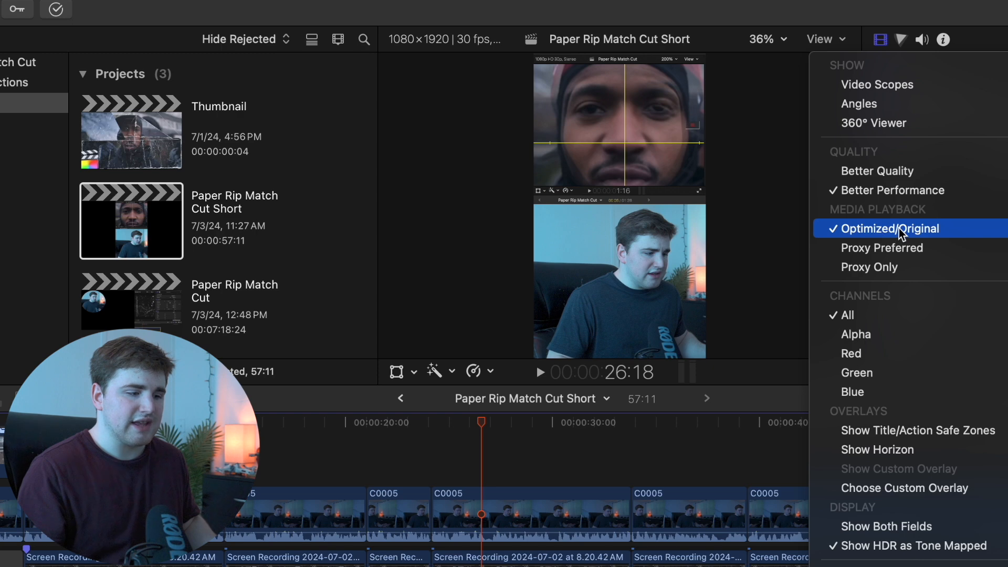
{"action": "mouse_move", "coordinate": [874, 252]}
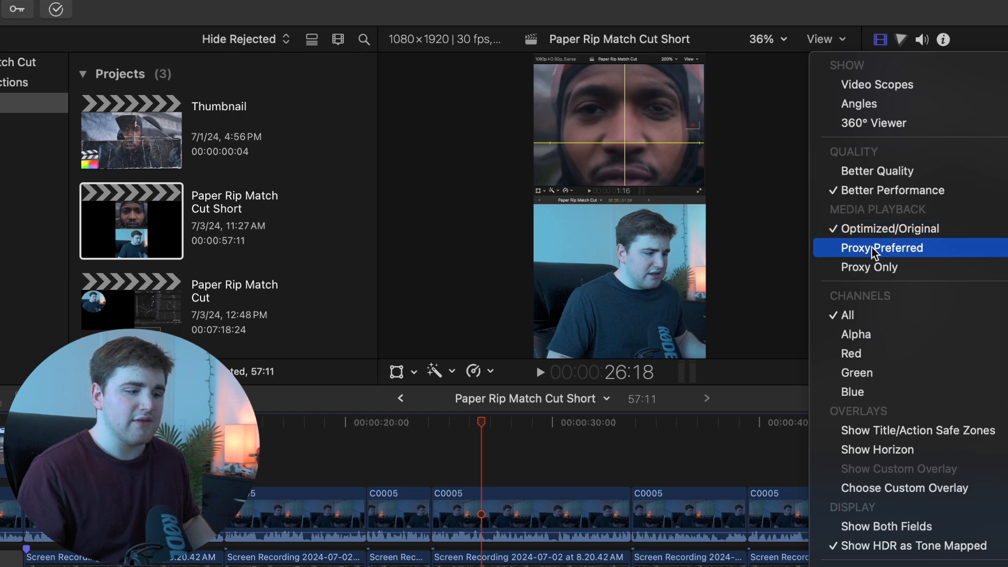
{"action": "mouse_move", "coordinate": [869, 271]}
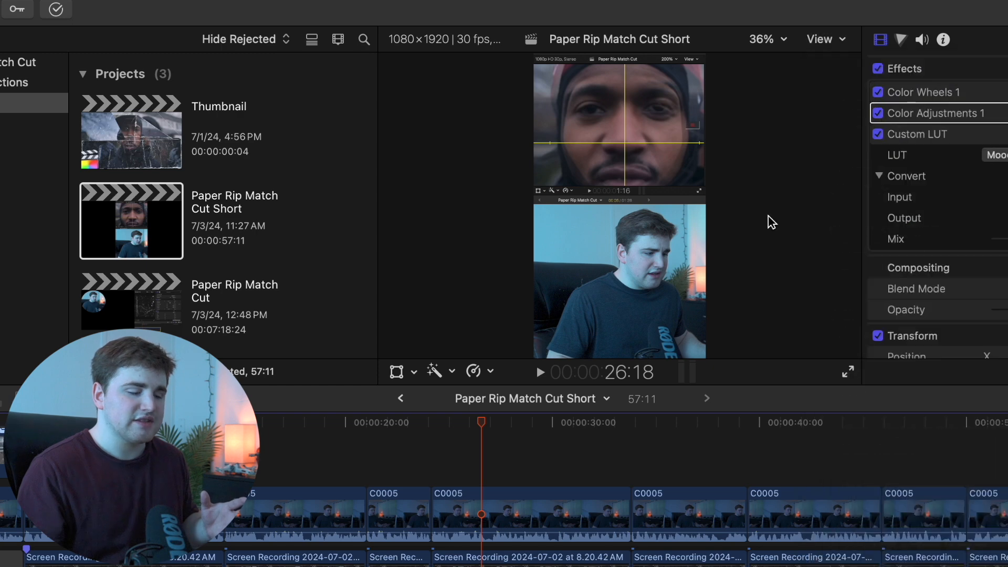
{"action": "mouse_move", "coordinate": [532, 439]}
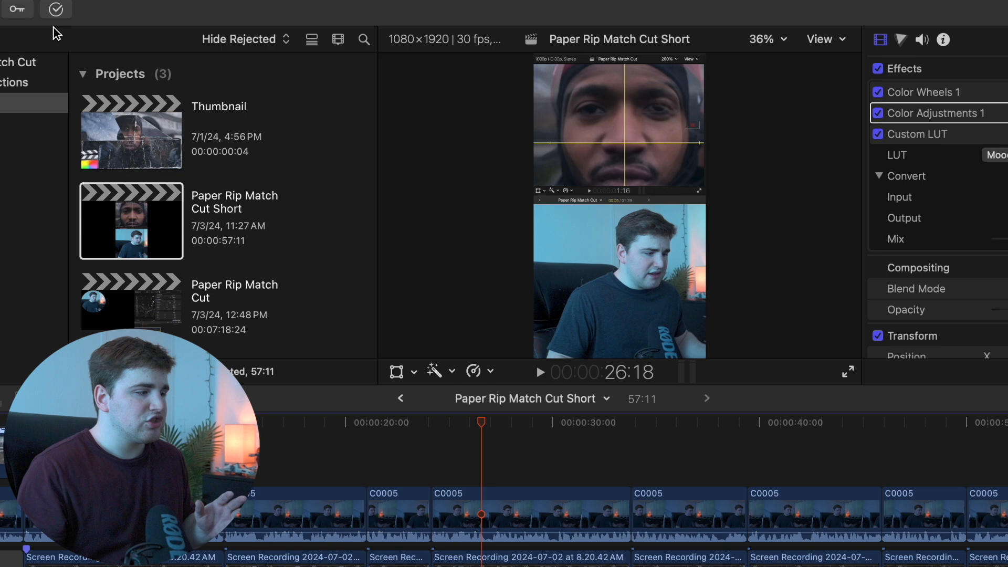
{"action": "mouse_move", "coordinate": [84, 32]}
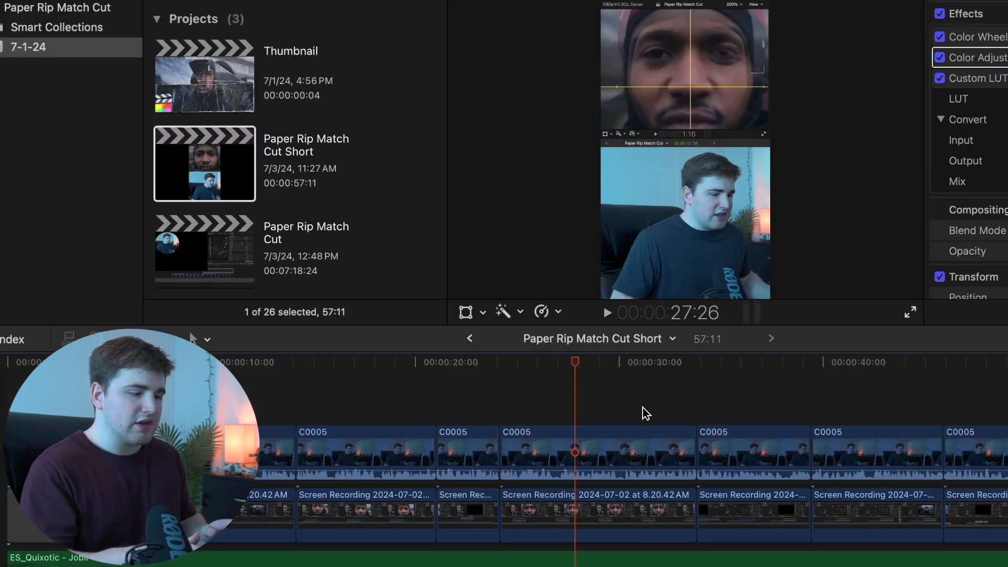
{"action": "key", "text": "cmd+e"}
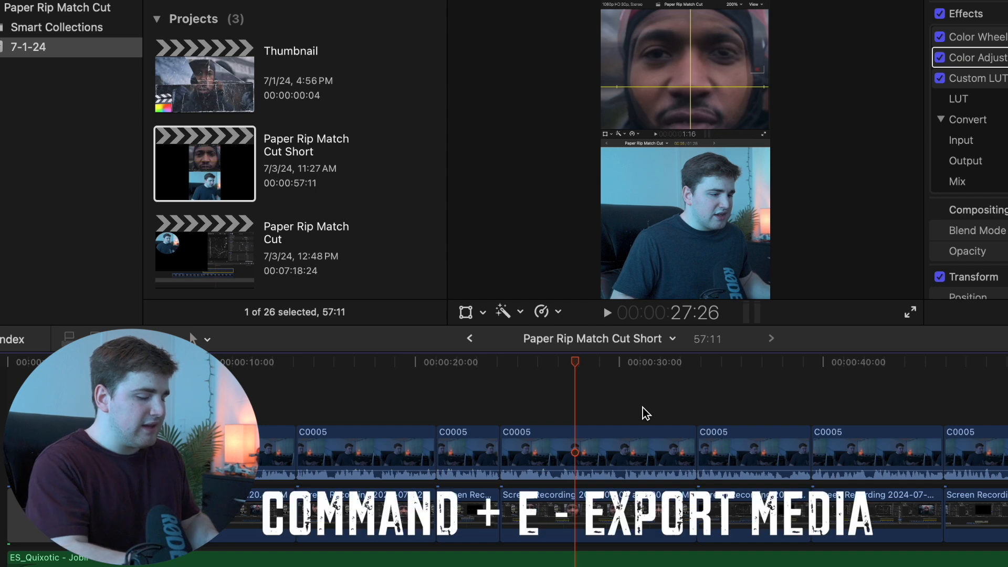
{"action": "key", "text": "Cmd+E"}
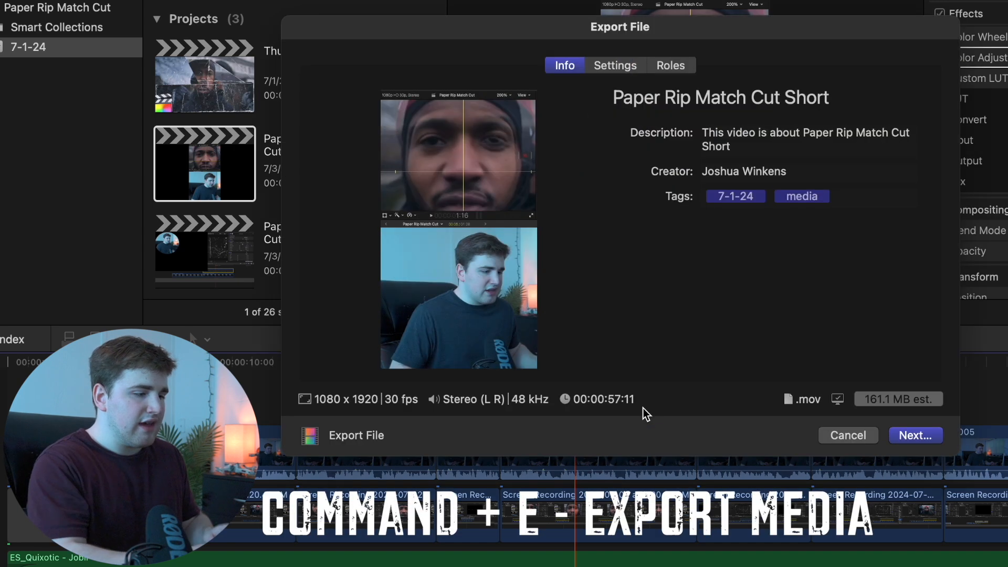
{"action": "mouse_move", "coordinate": [665, 207]}
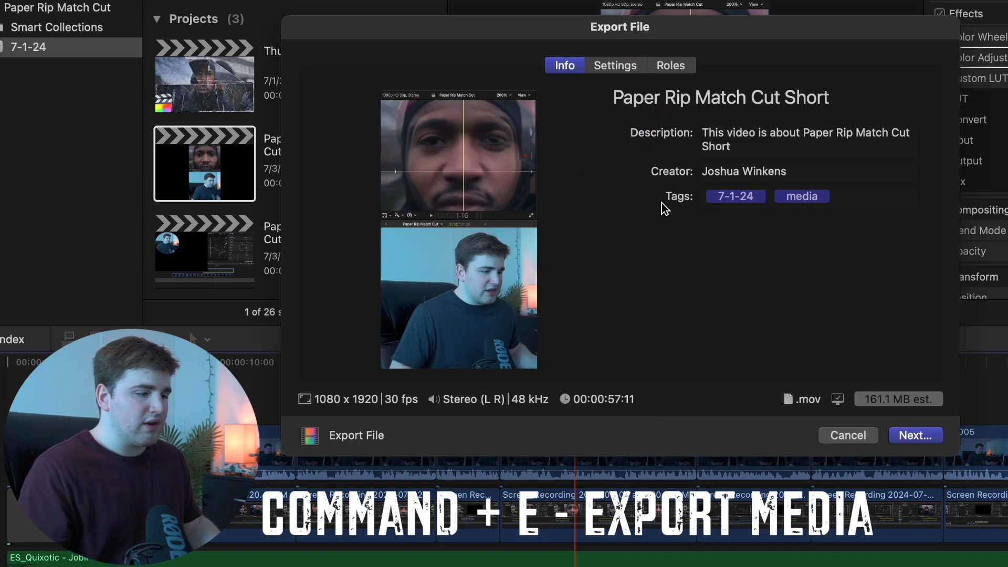
{"action": "mouse_move", "coordinate": [782, 121]}
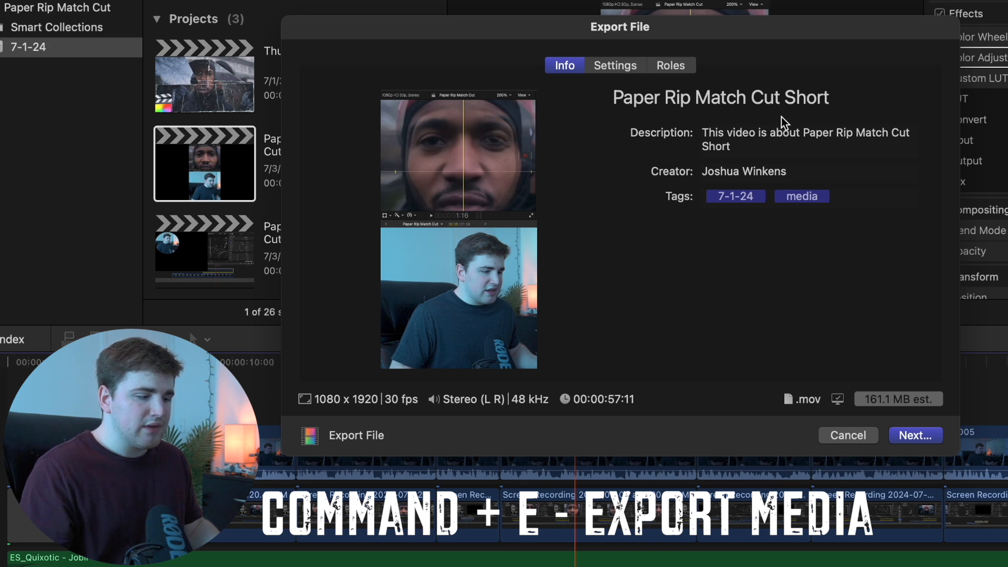
{"action": "mouse_move", "coordinate": [318, 415]}
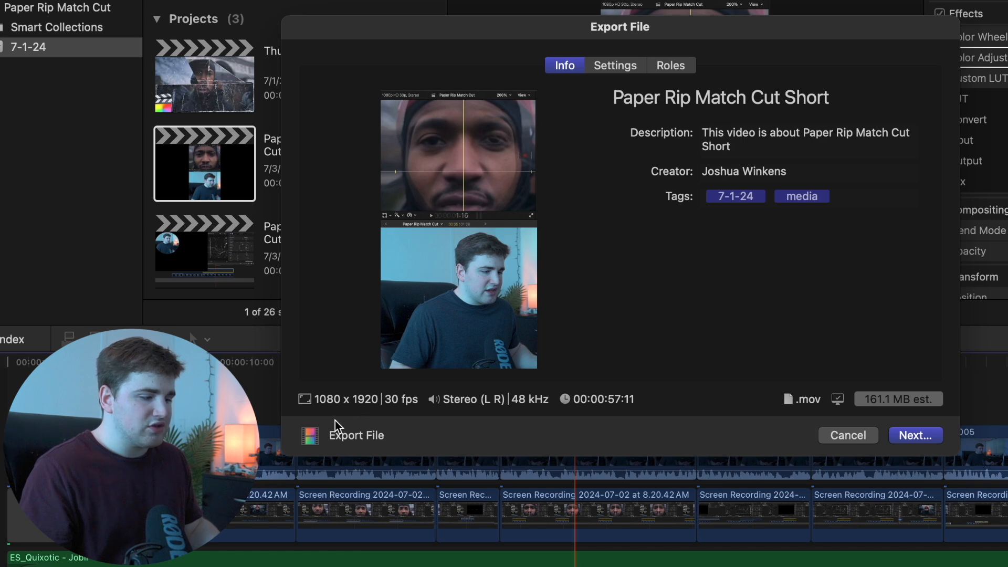
{"action": "mouse_move", "coordinate": [357, 418]}
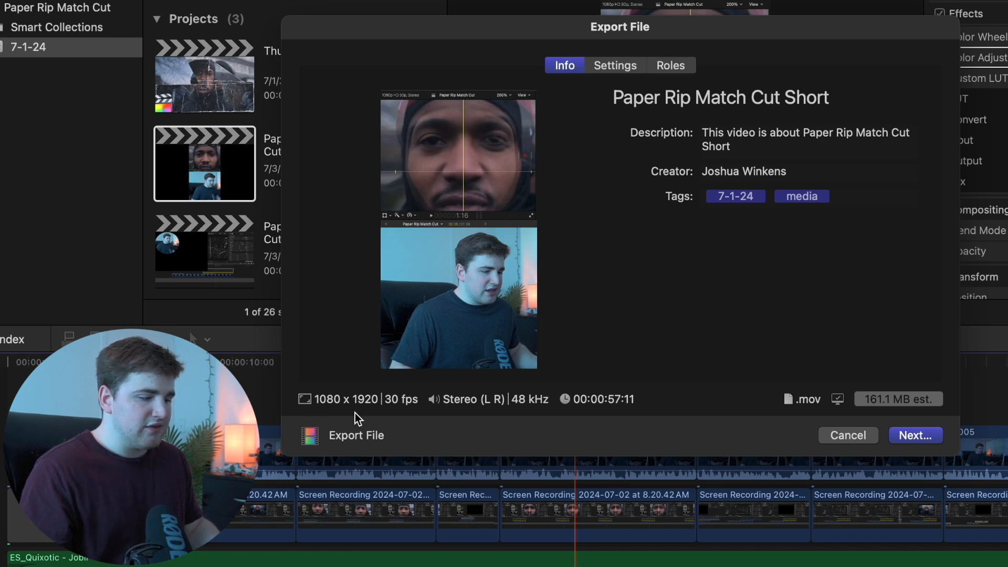
{"action": "mouse_move", "coordinate": [395, 412]}
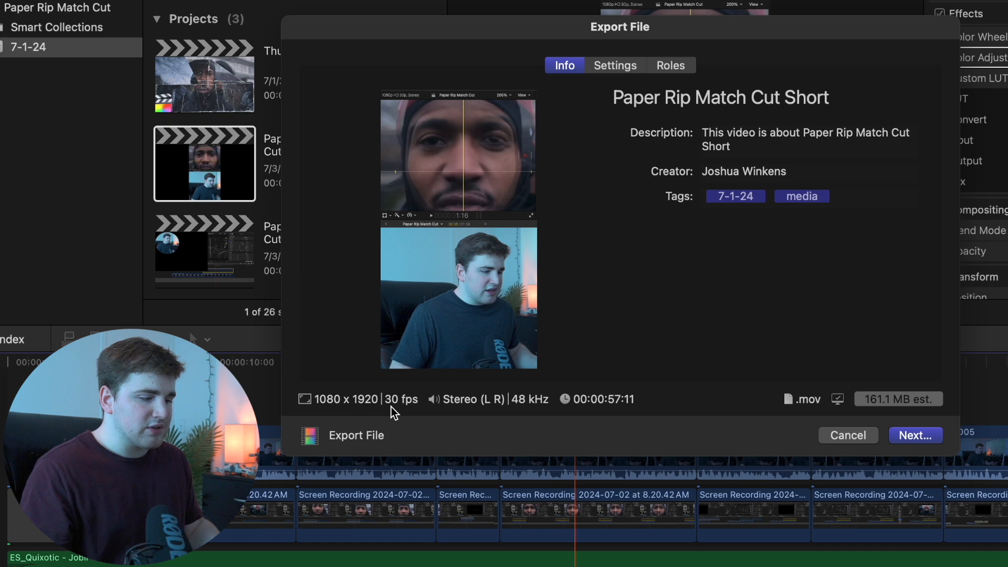
{"action": "mouse_move", "coordinate": [512, 414]}
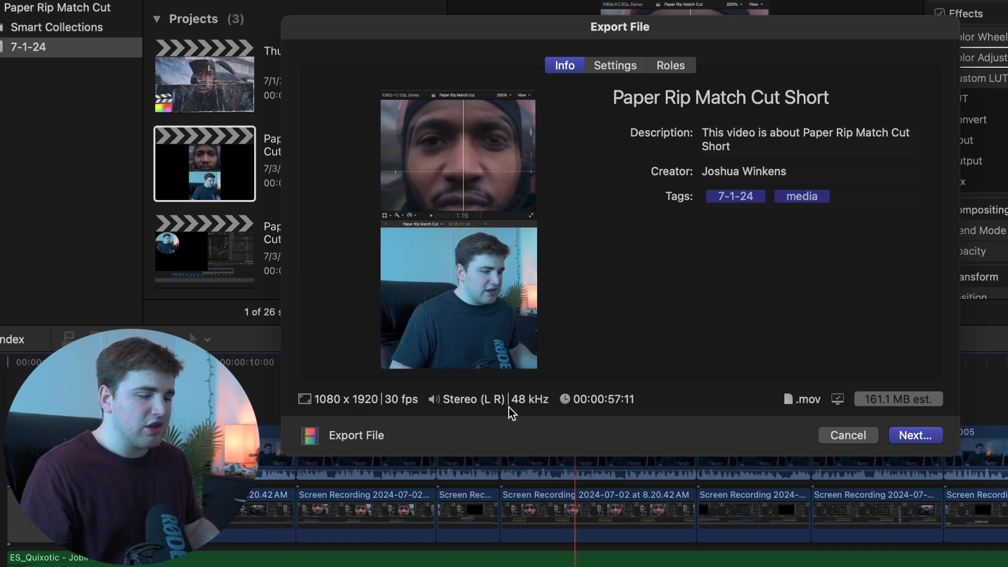
{"action": "mouse_move", "coordinate": [504, 410]}
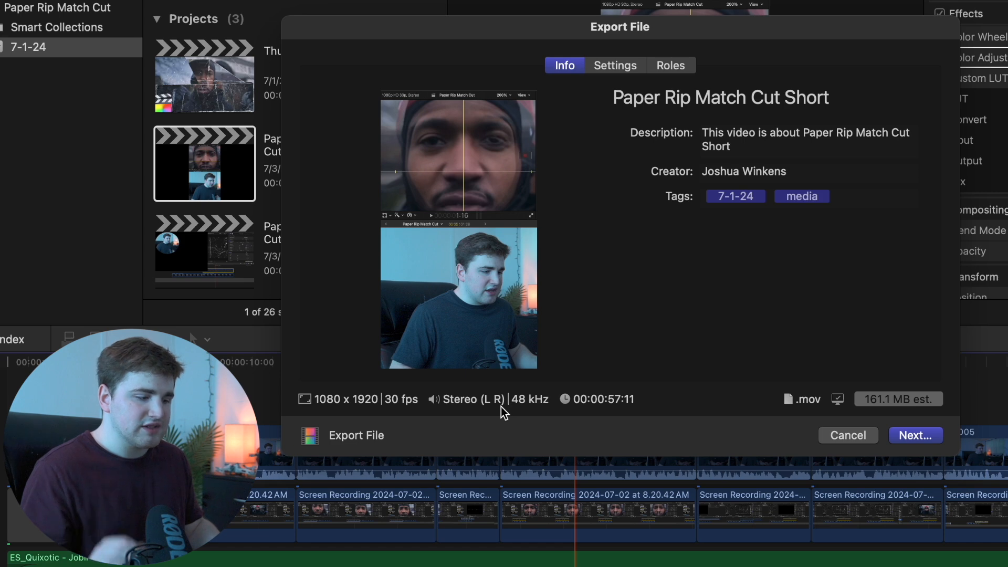
{"action": "mouse_move", "coordinate": [523, 416]}
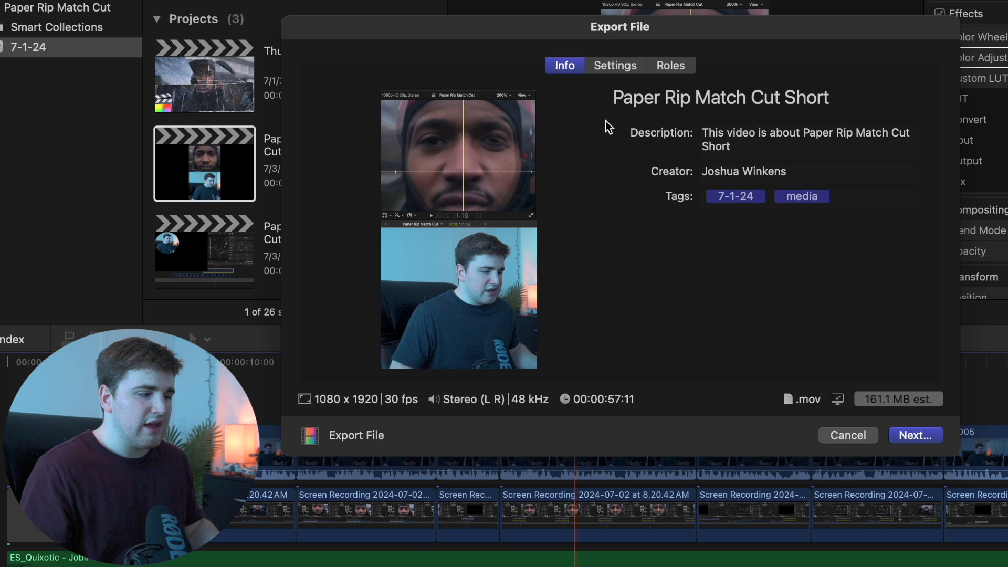
Review the export settings: Video and Audio, H.264 codec, AAC, opening in QuickTime Player
{"action": "left_click", "coordinate": [615, 65]}
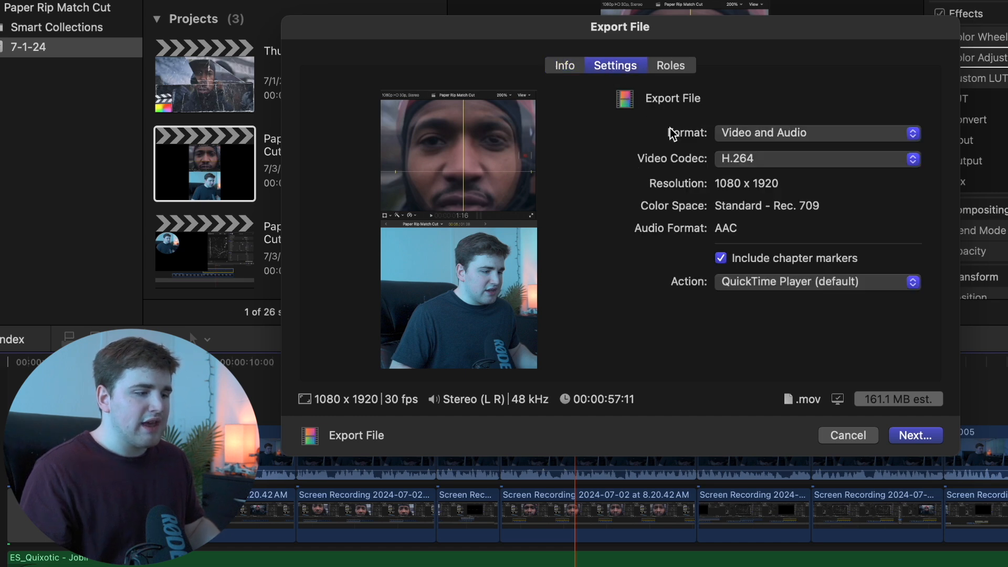
{"action": "mouse_move", "coordinate": [757, 142]}
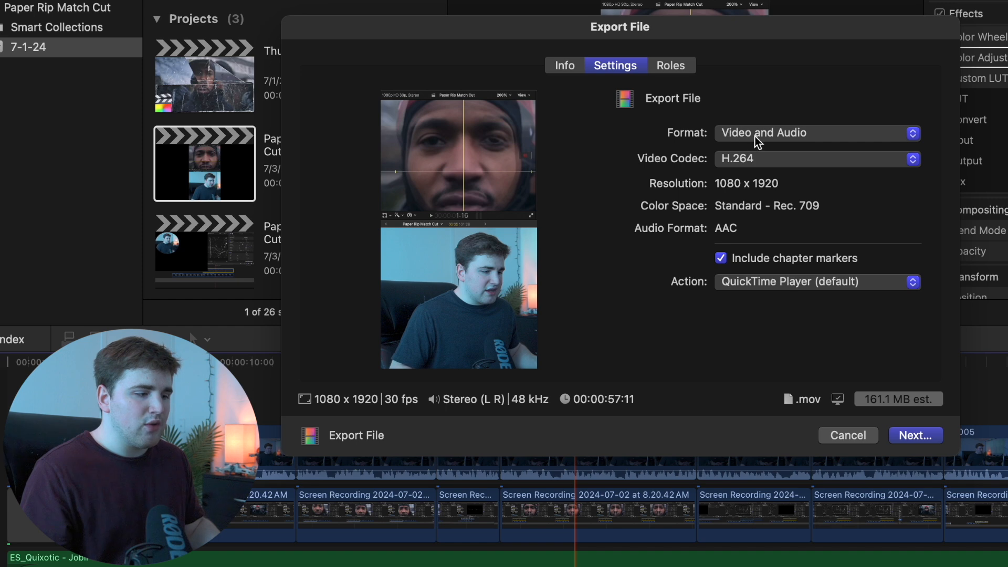
{"action": "mouse_move", "coordinate": [692, 170]}
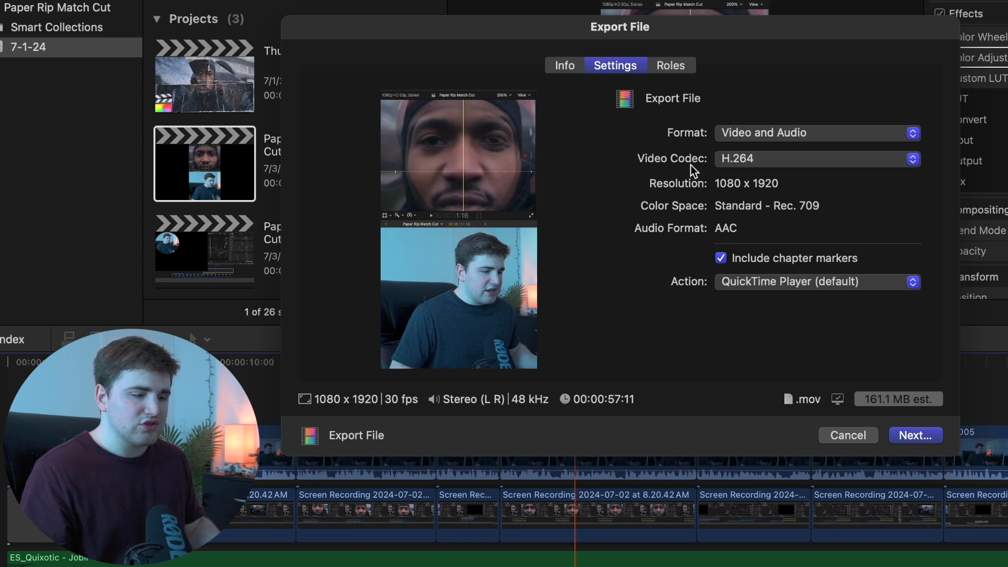
{"action": "mouse_move", "coordinate": [727, 172]}
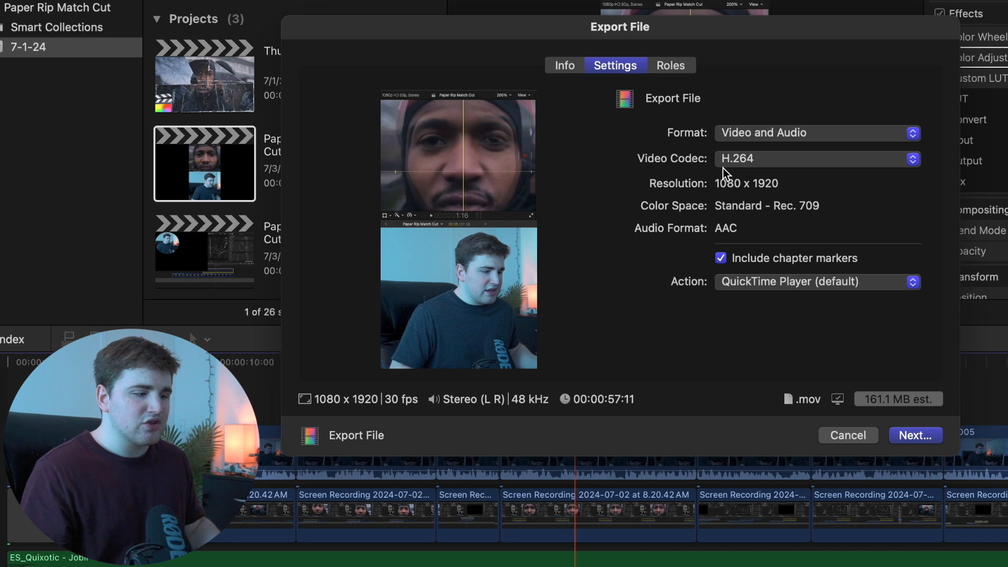
{"action": "mouse_move", "coordinate": [754, 172]}
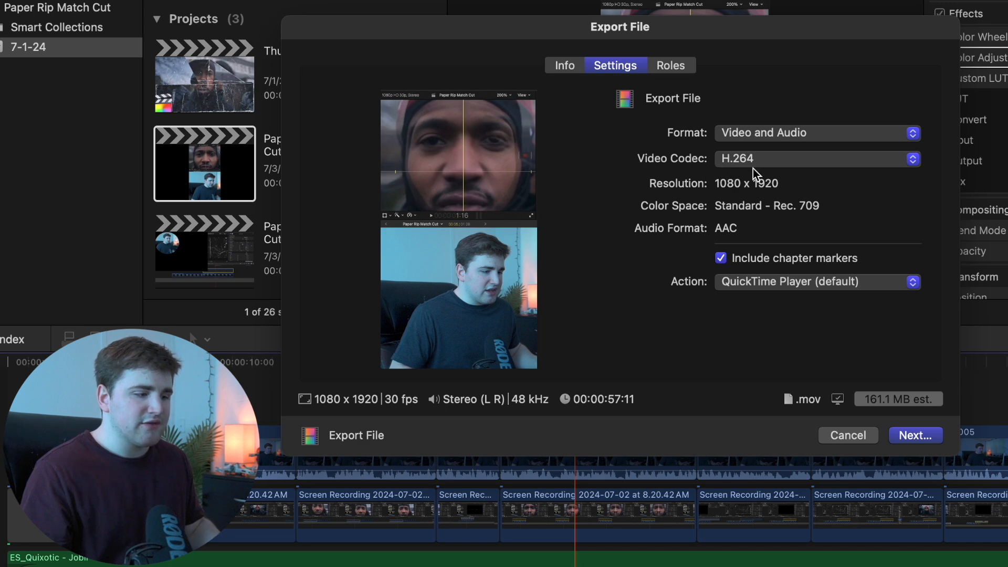
{"action": "mouse_move", "coordinate": [720, 194]}
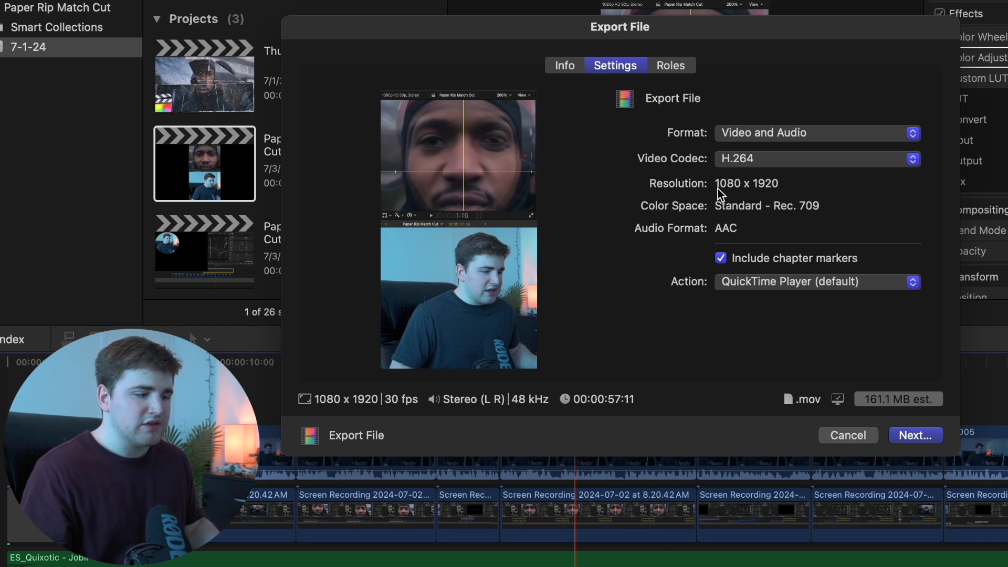
{"action": "mouse_move", "coordinate": [723, 219]}
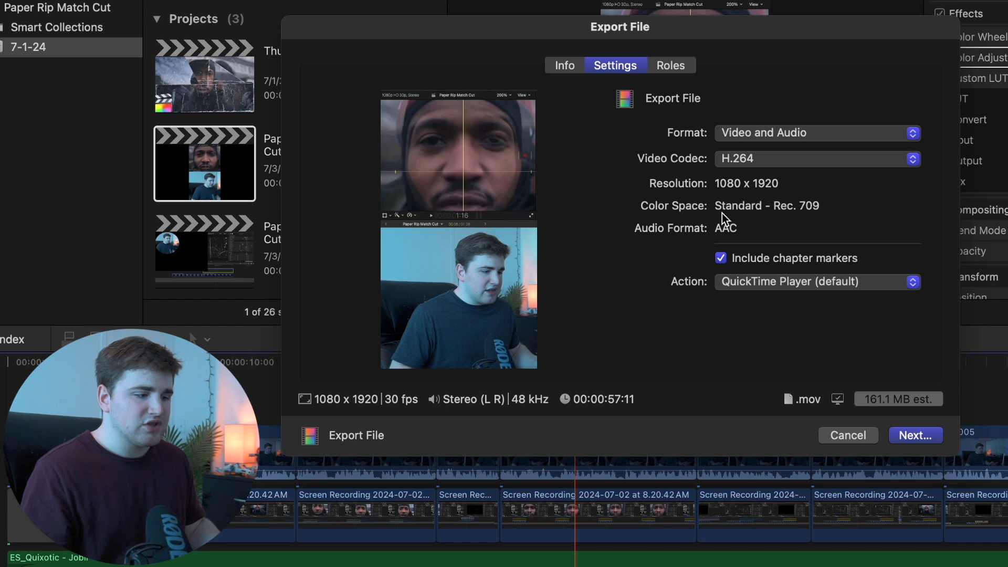
{"action": "mouse_move", "coordinate": [817, 244]}
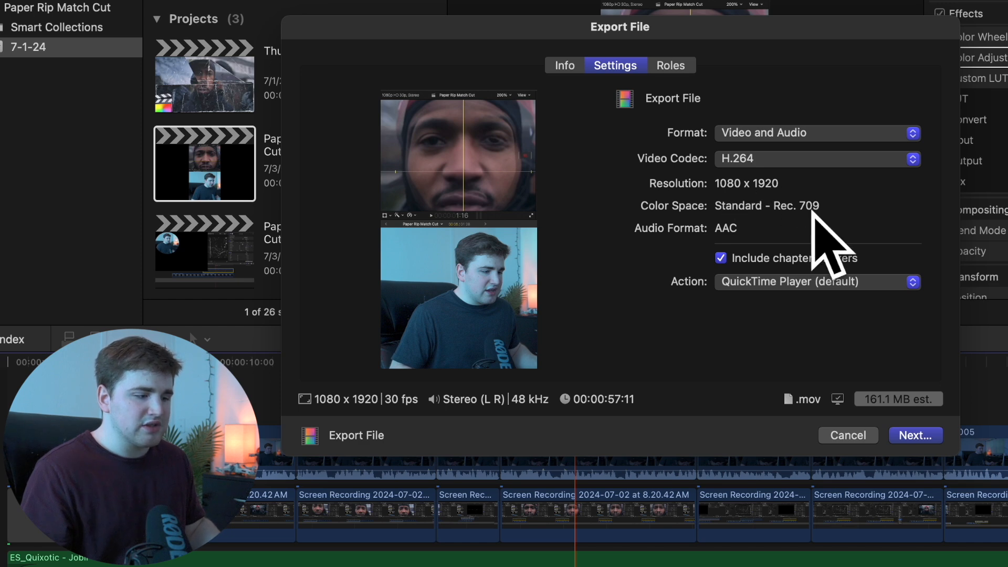
{"action": "mouse_move", "coordinate": [720, 245]}
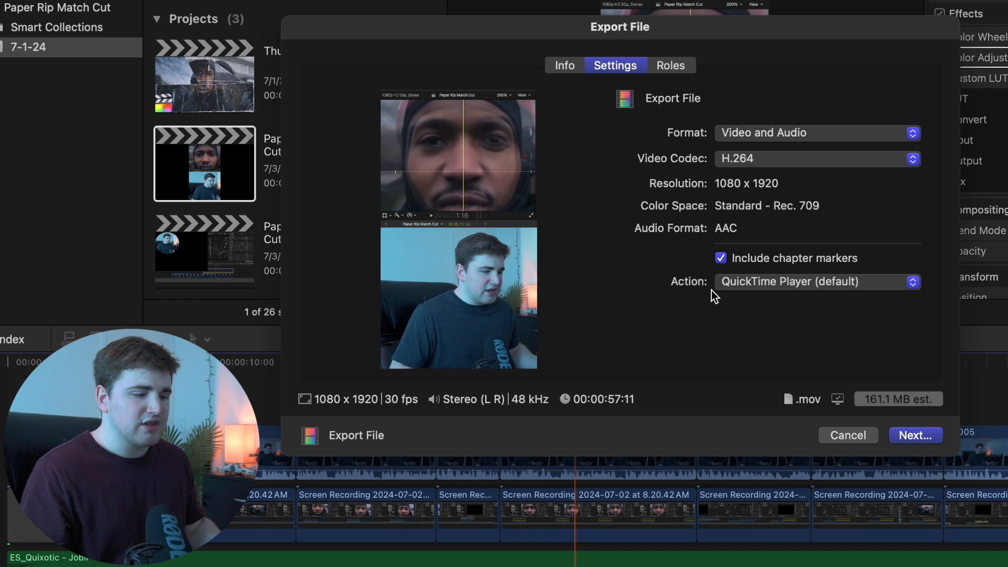
{"action": "mouse_move", "coordinate": [813, 298]}
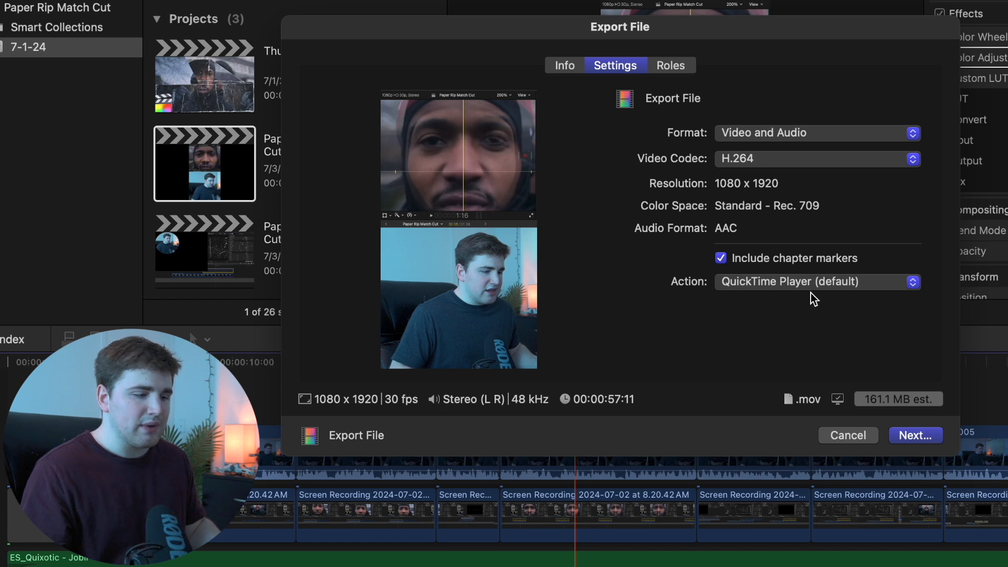
{"action": "mouse_move", "coordinate": [819, 298]}
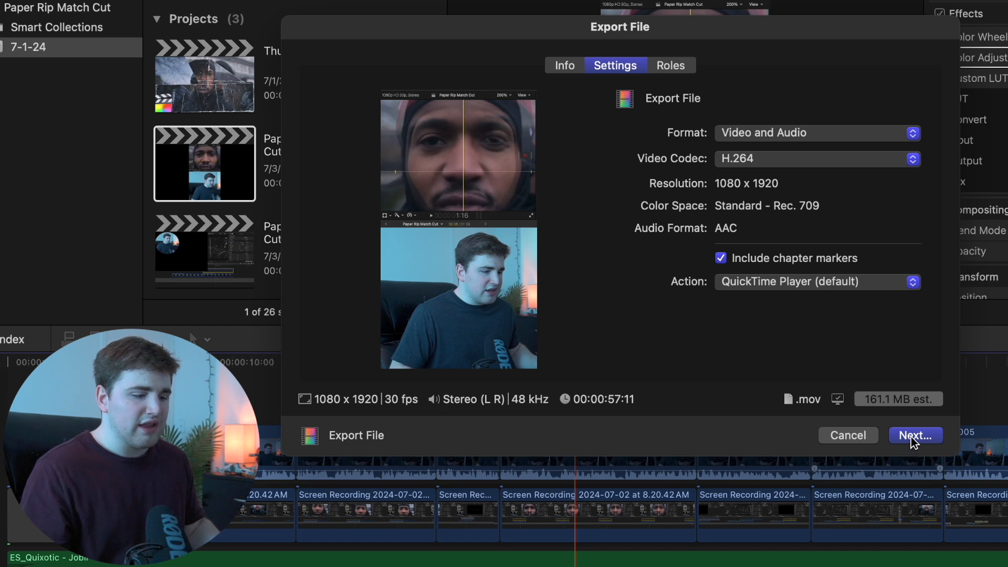
Save the export to the Desktop as Paper Rip Match Cut Short
{"action": "left_click", "coordinate": [915, 434]}
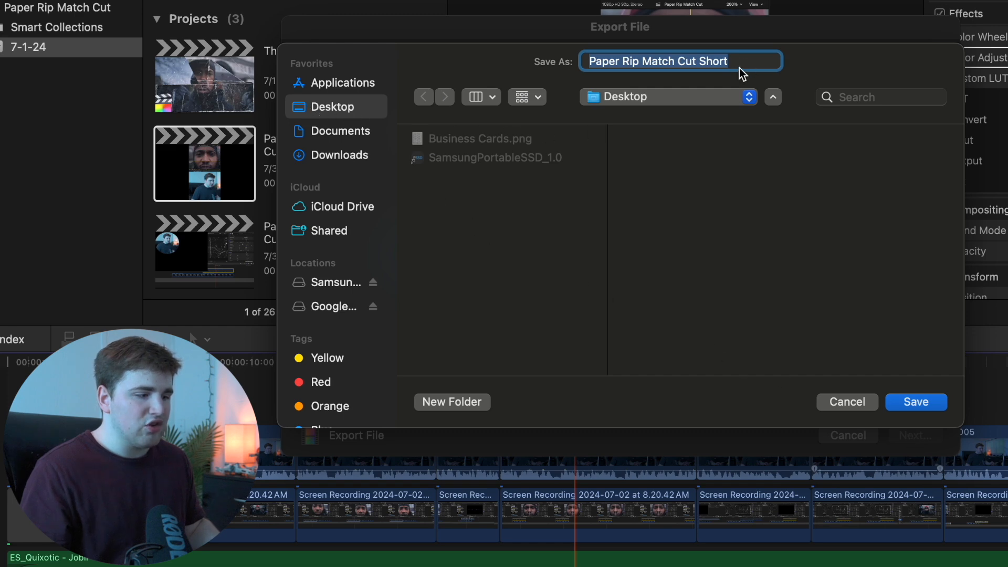
{"action": "mouse_move", "coordinate": [850, 351]}
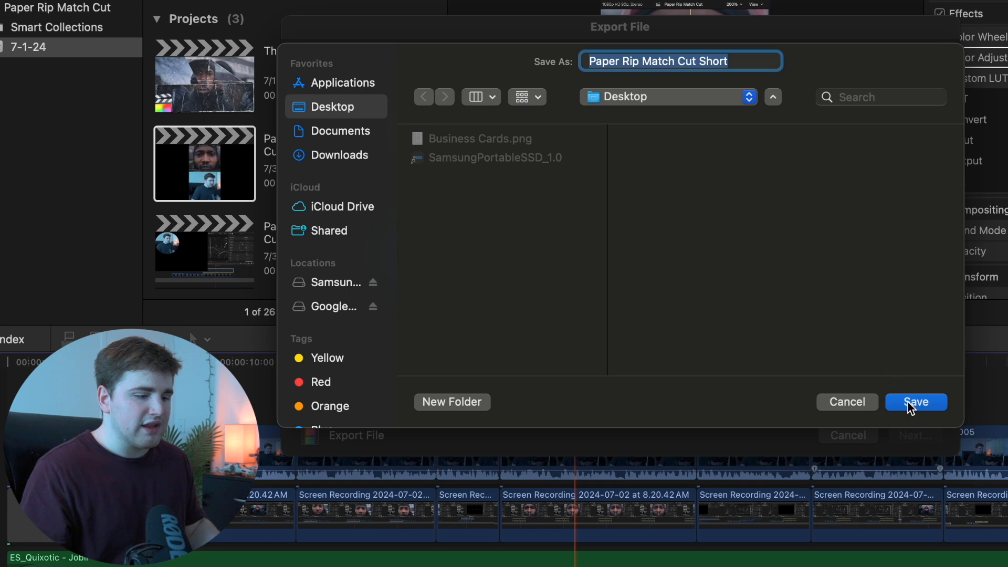
{"action": "left_click", "coordinate": [915, 402]}
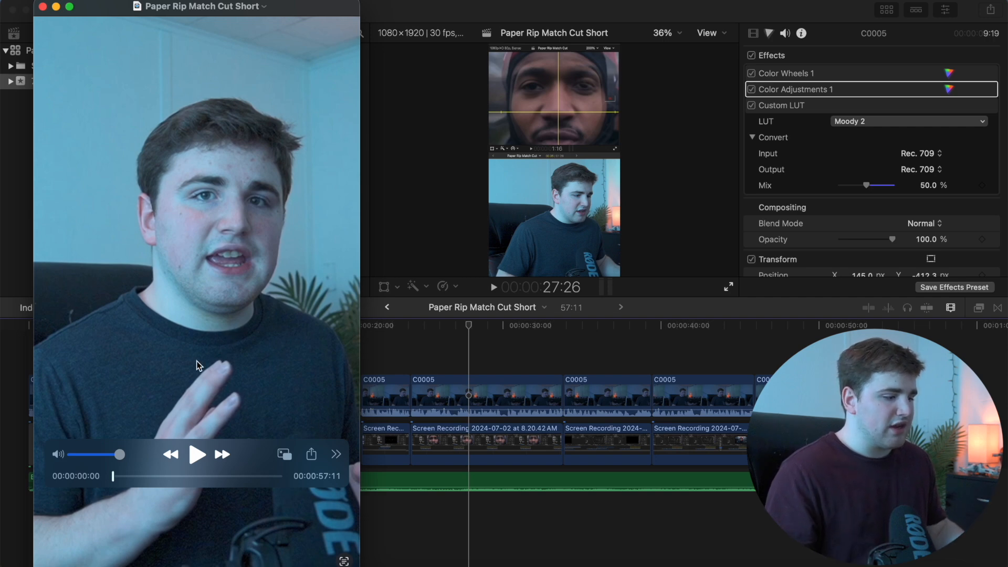
Scrub the exported video forward to about 24 seconds in QuickTime Player
{"action": "left_click_drag", "start_coordinate": [112, 476], "coordinate": [116, 476]}
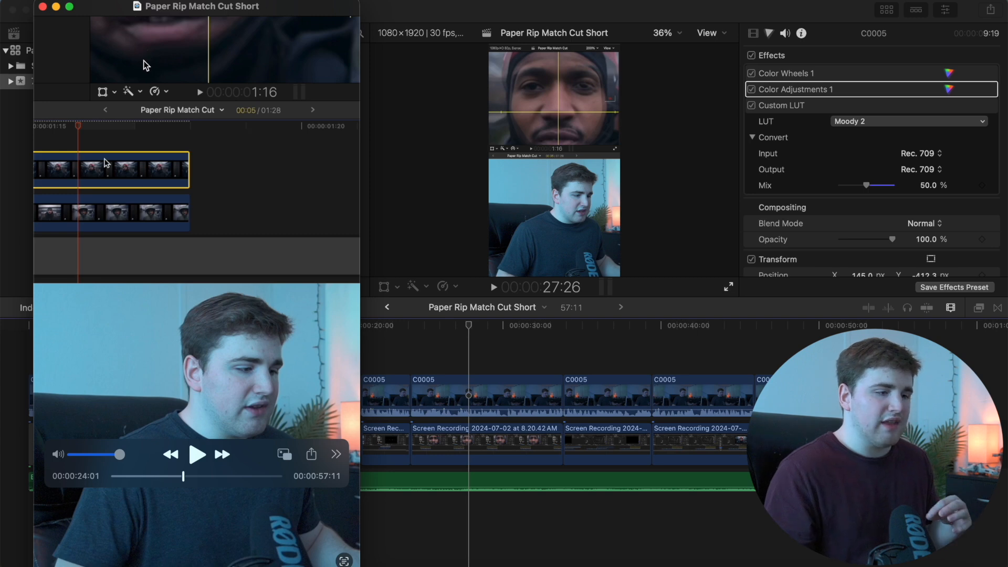
{"action": "mouse_move", "coordinate": [50, 24]}
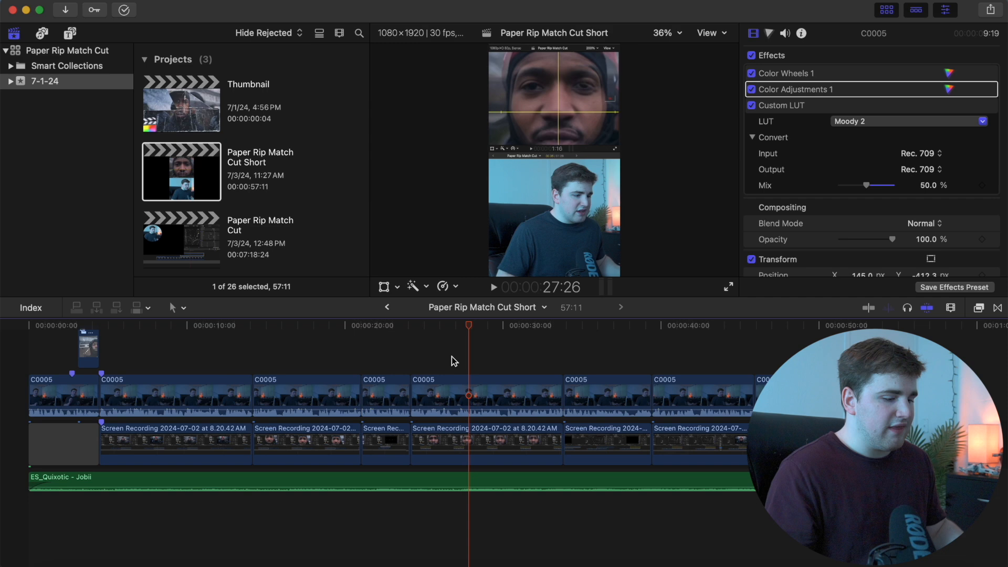
{"action": "mouse_move", "coordinate": [441, 352]}
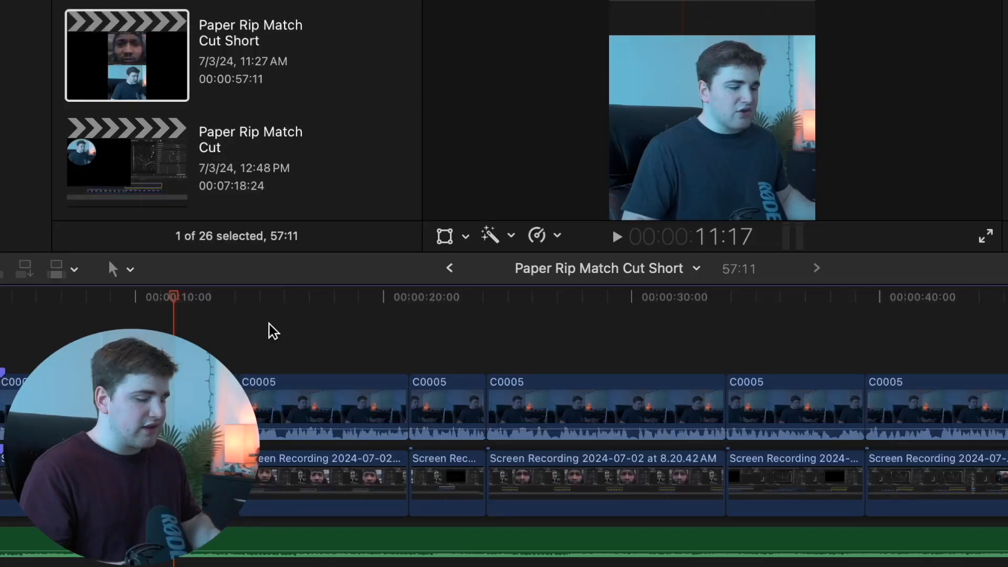
Start a new vertical project (Cmd+N) at 720x1280 and set its frame rate to 50p
{"action": "key", "text": "Cmd+N"}
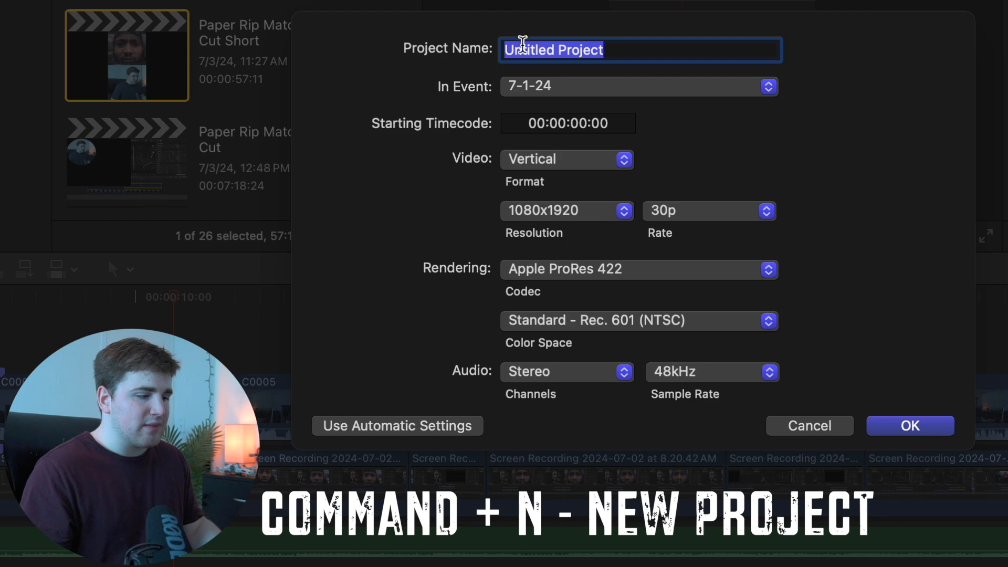
{"action": "mouse_move", "coordinate": [516, 187]}
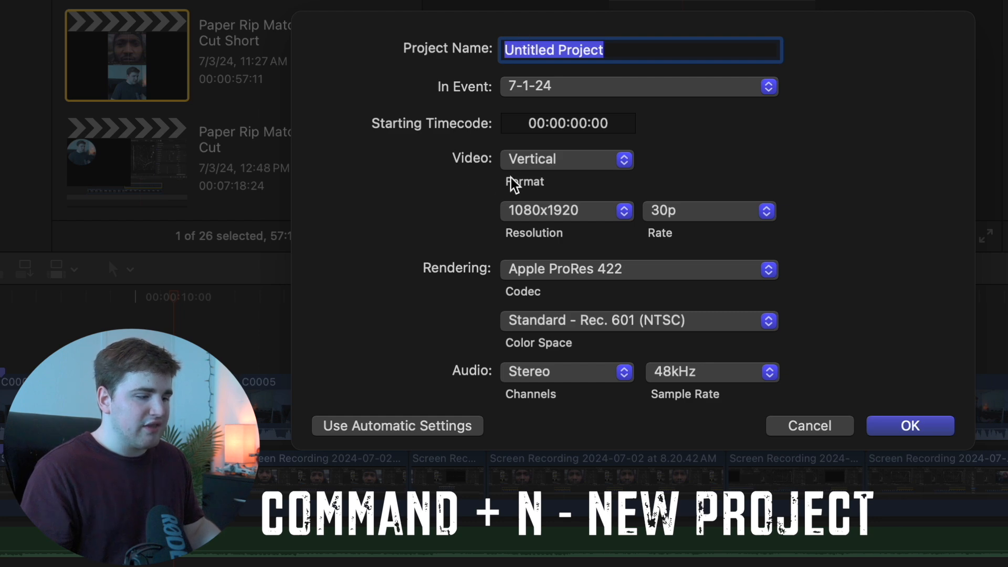
{"action": "mouse_move", "coordinate": [588, 228]}
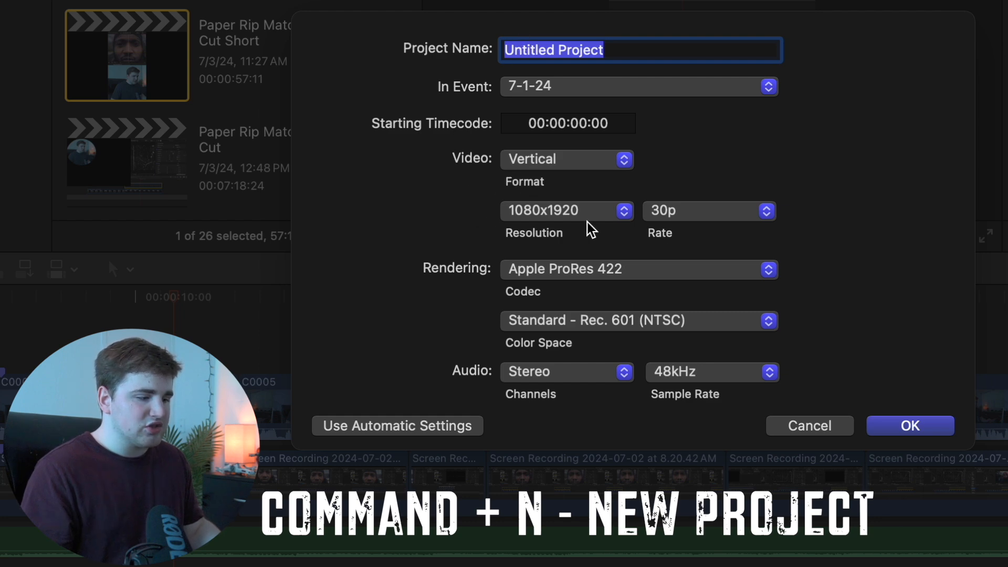
{"action": "left_click", "coordinate": [567, 210]}
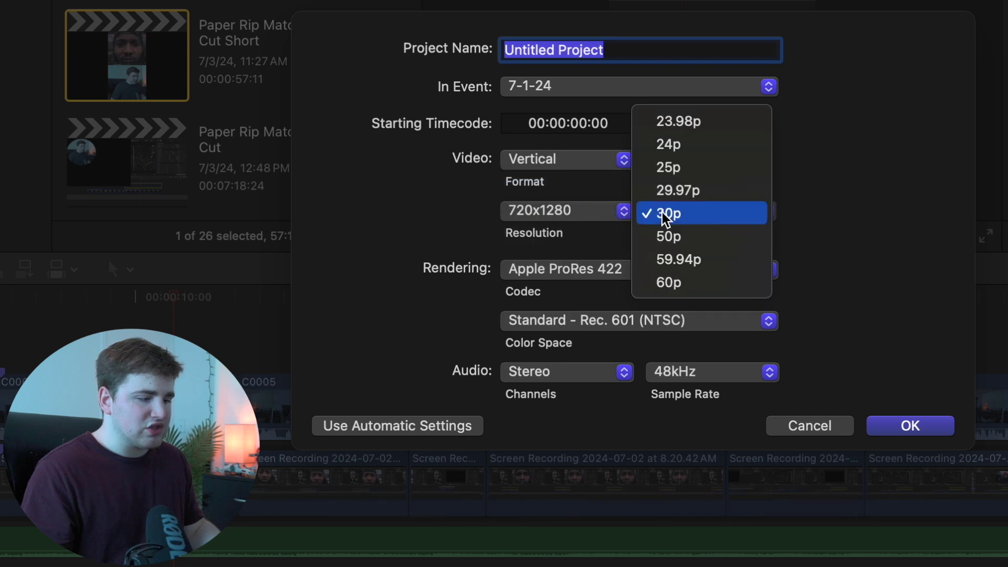
{"action": "left_click", "coordinate": [669, 236]}
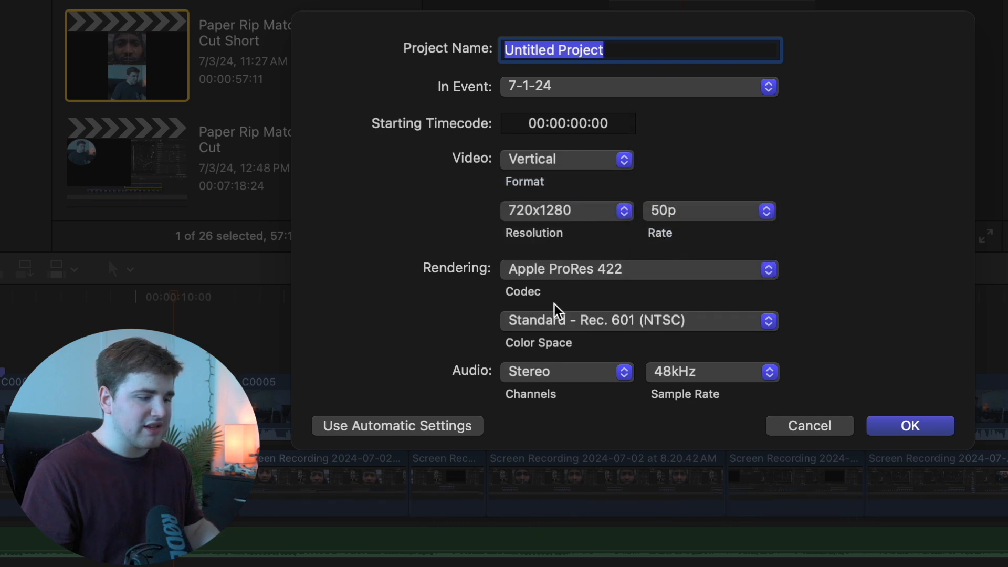
{"action": "mouse_move", "coordinate": [764, 246]}
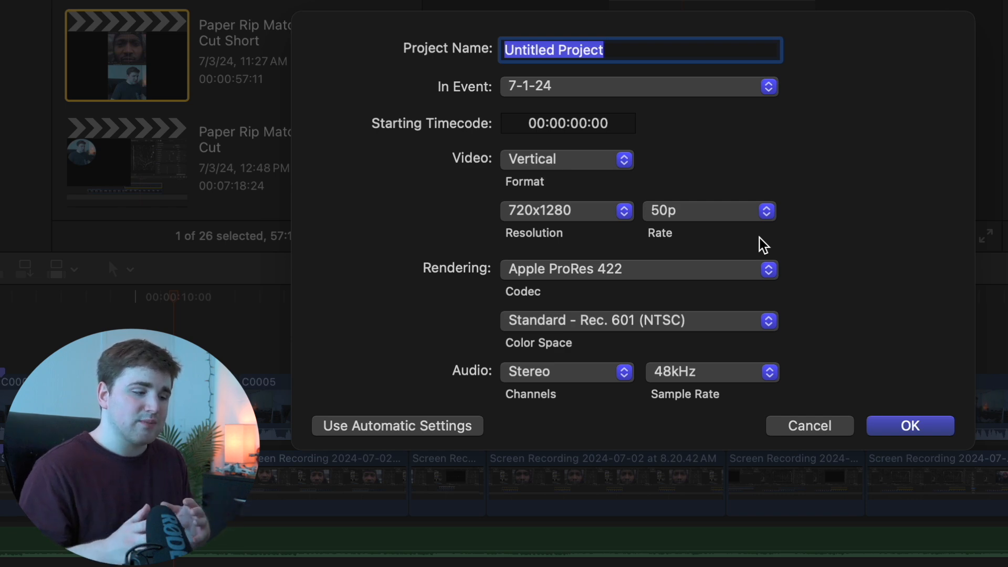
{"action": "mouse_move", "coordinate": [274, 178]}
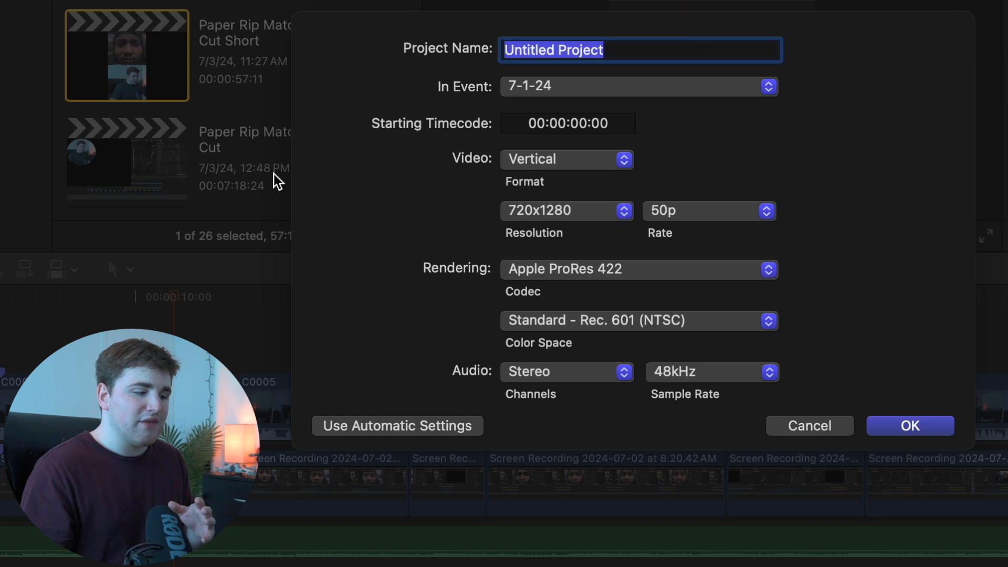